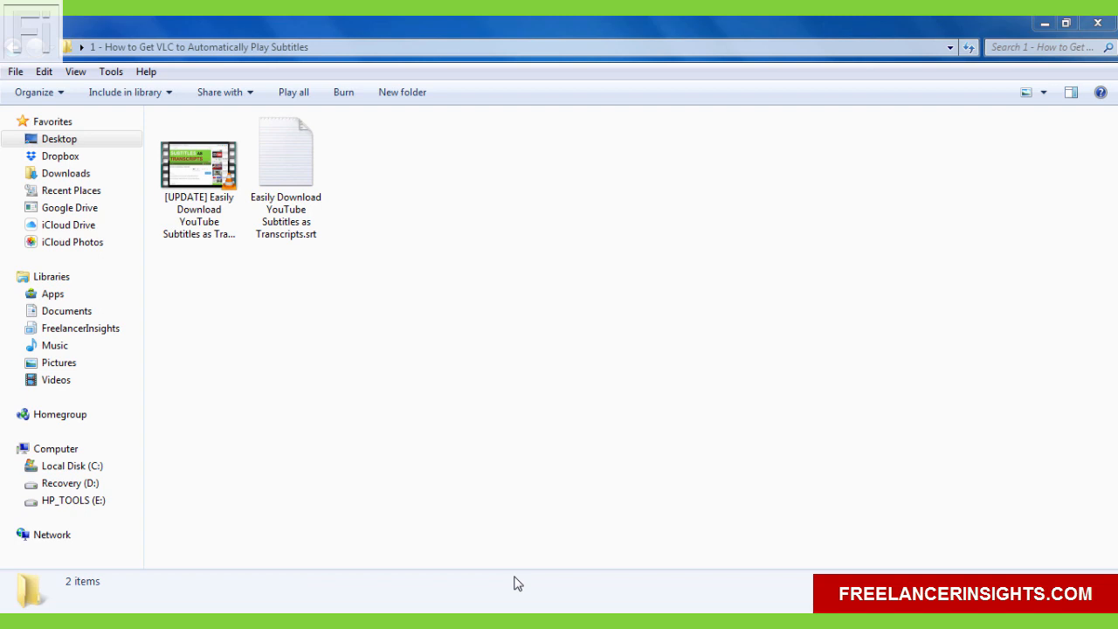
Select the [UPDATE] .mp4 video in the folder and open it in VLC.
left_click(199, 162)
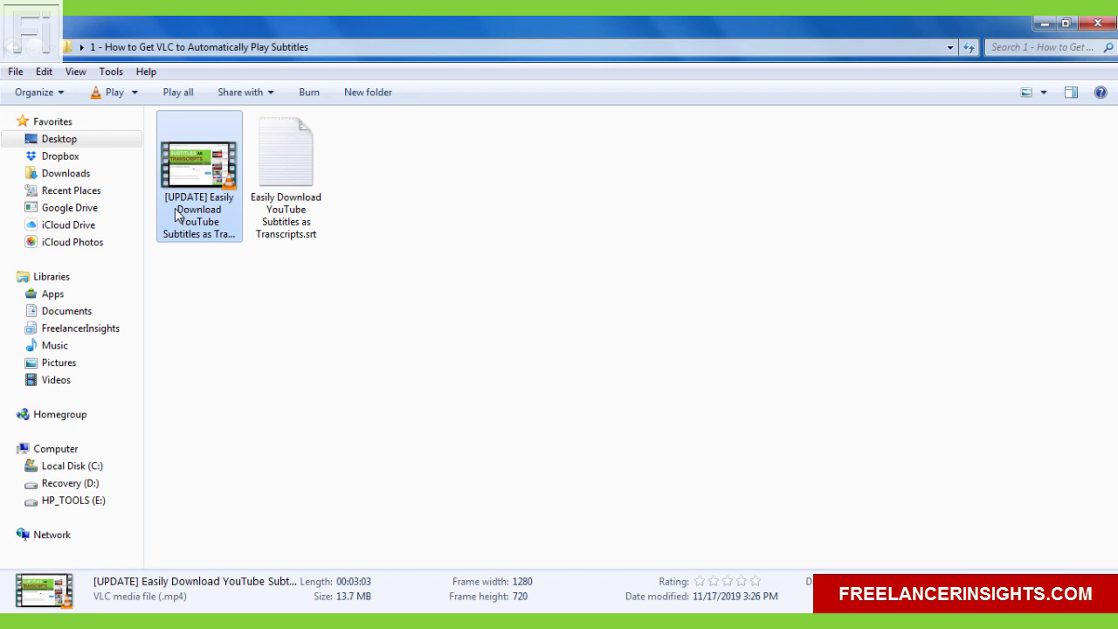
left_click(285, 151)
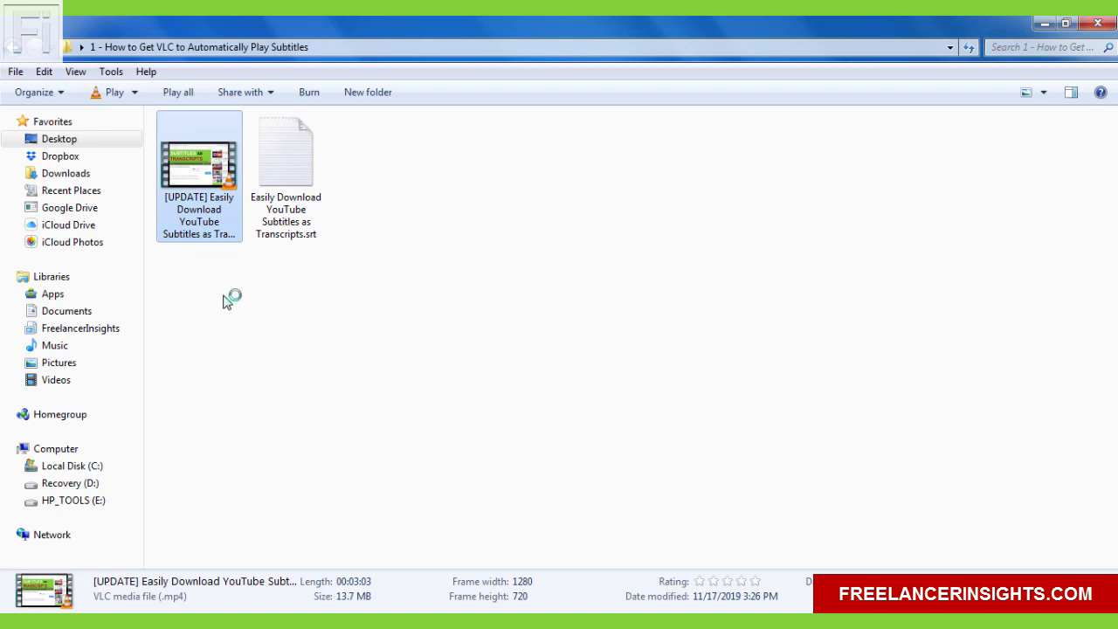
mouse_move(246, 339)
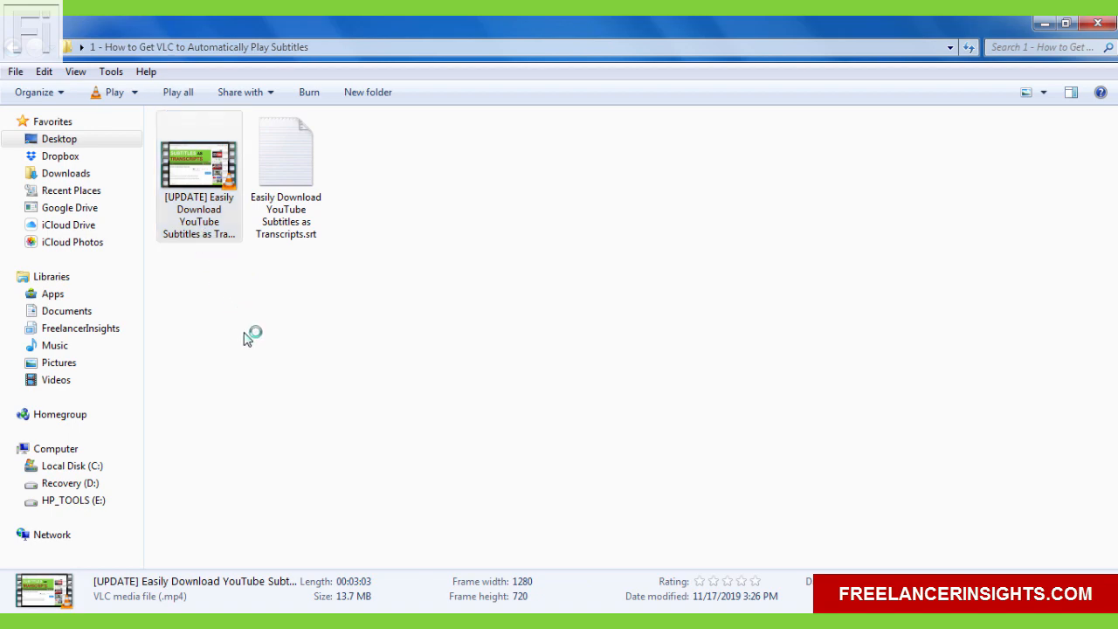
double_click(198, 150)
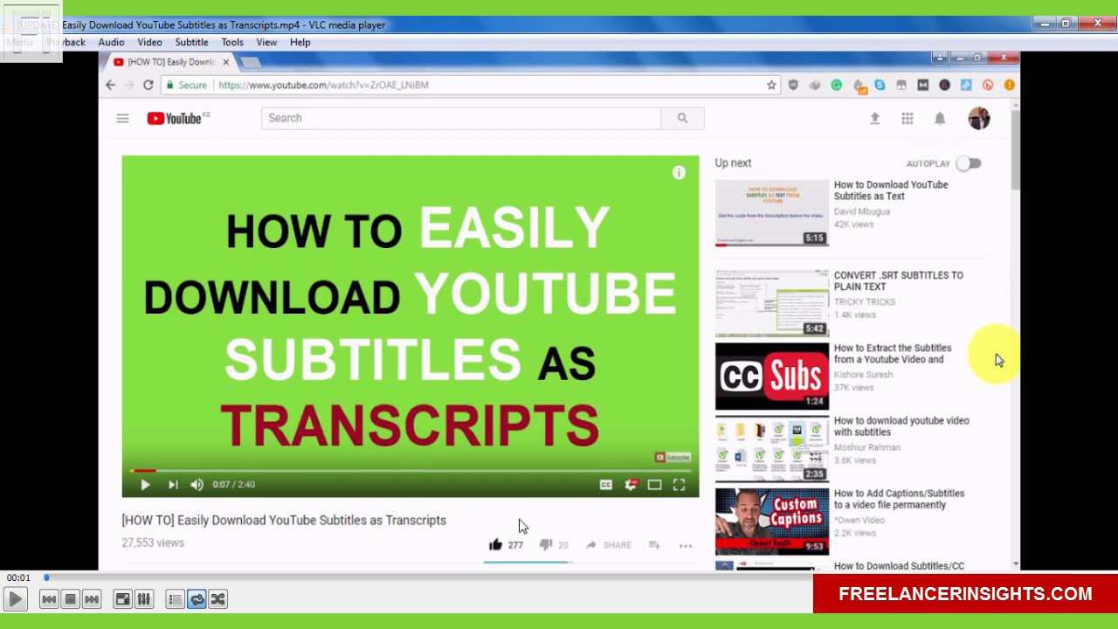
mouse_move(428, 377)
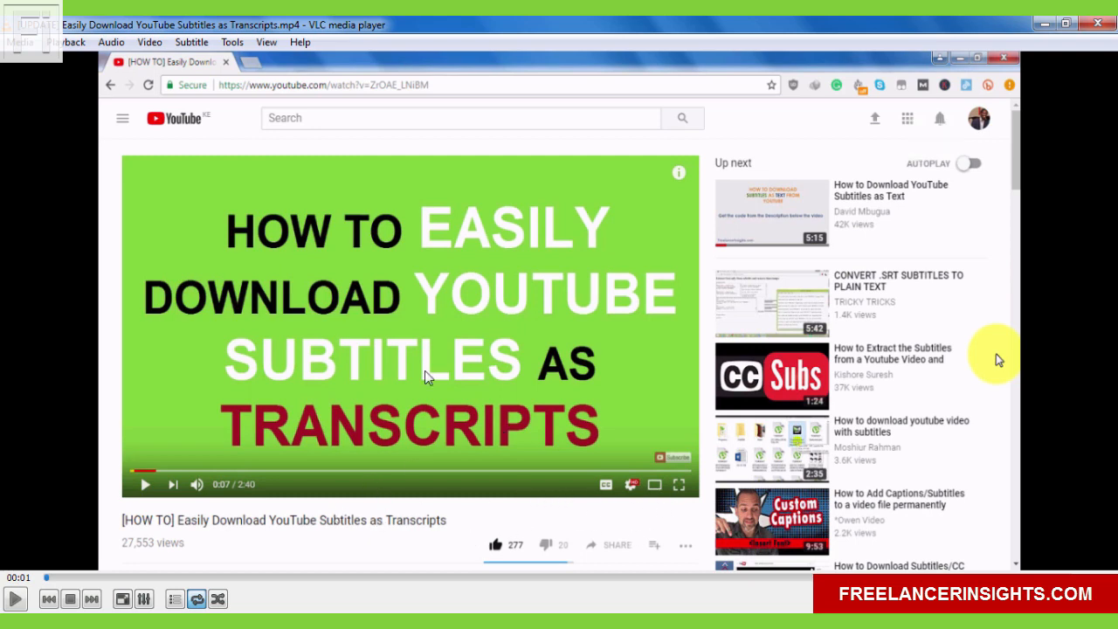
Load 'Easily Download YouTube Subtitles as Transcripts.srt' via Subtitle > Add Subtitle File.
right_click(428, 376)
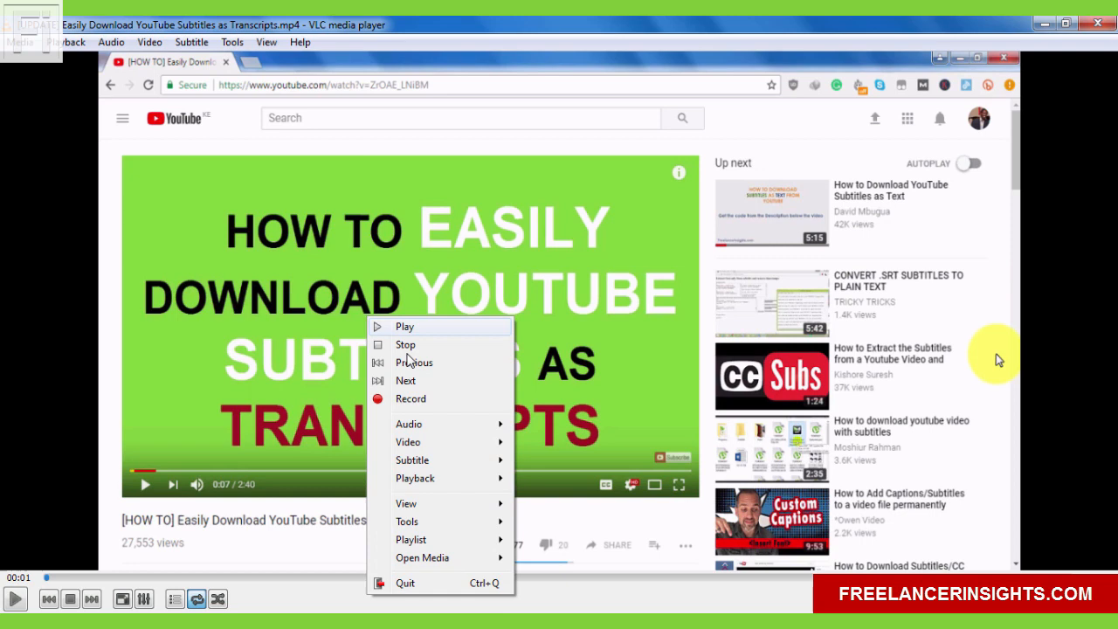
mouse_move(411, 461)
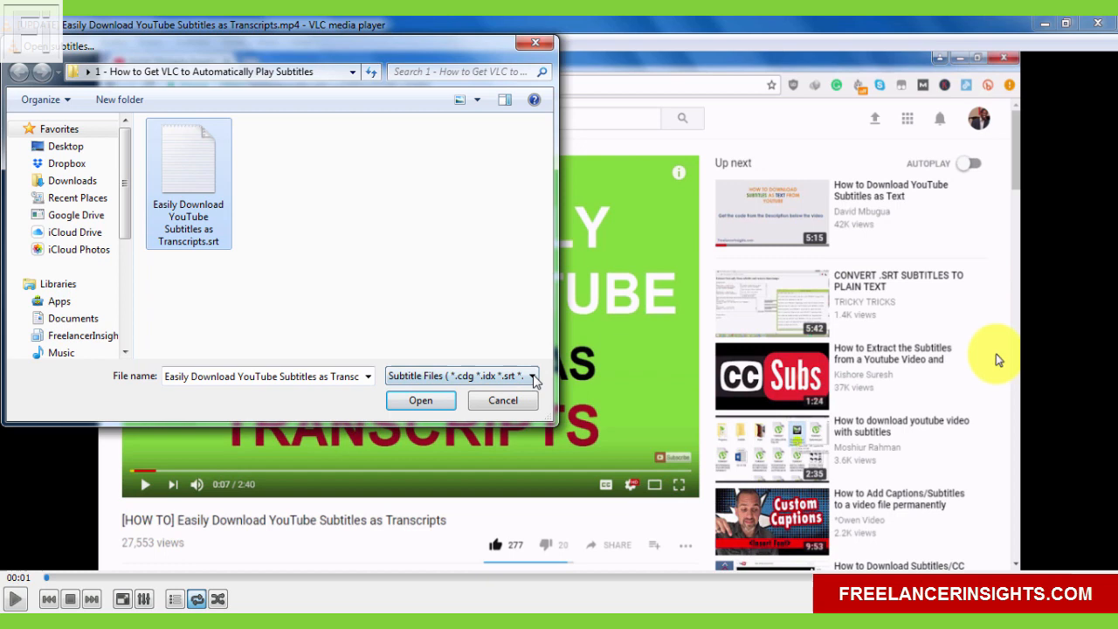
left_click(533, 377)
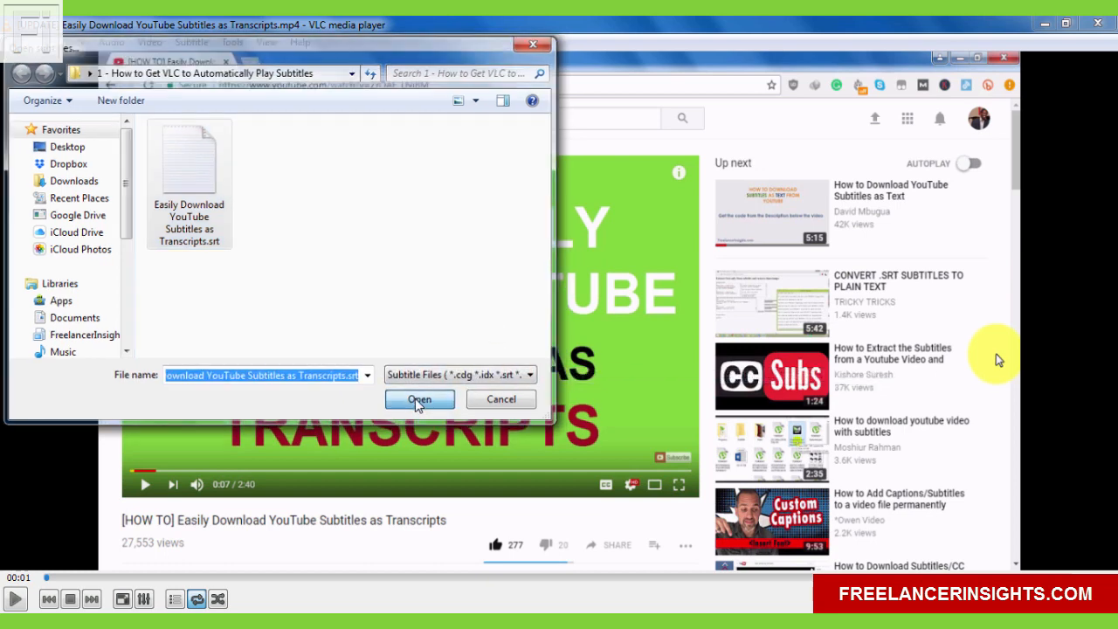
left_click(419, 399)
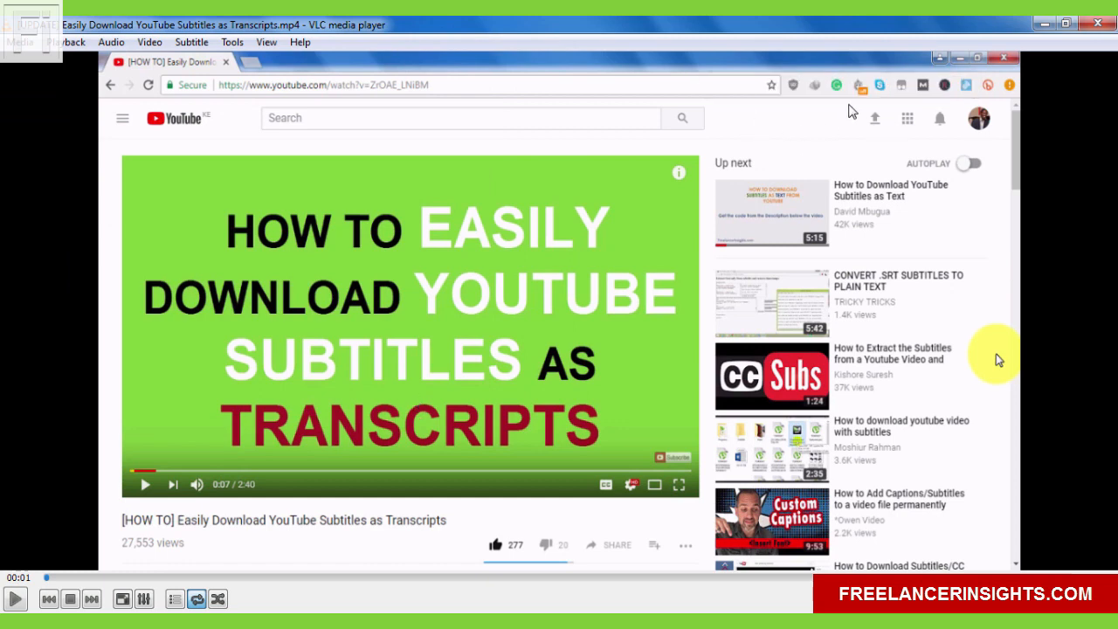
mouse_move(419, 367)
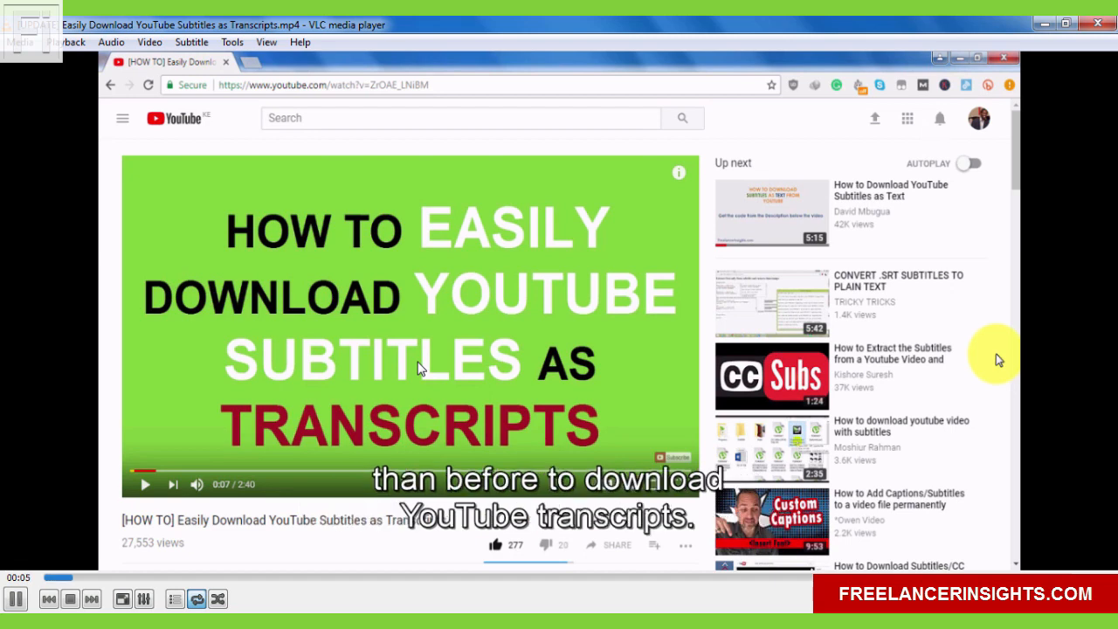
Pause on a visible subtitle line, then disable the subtitle track.
left_click(15, 598)
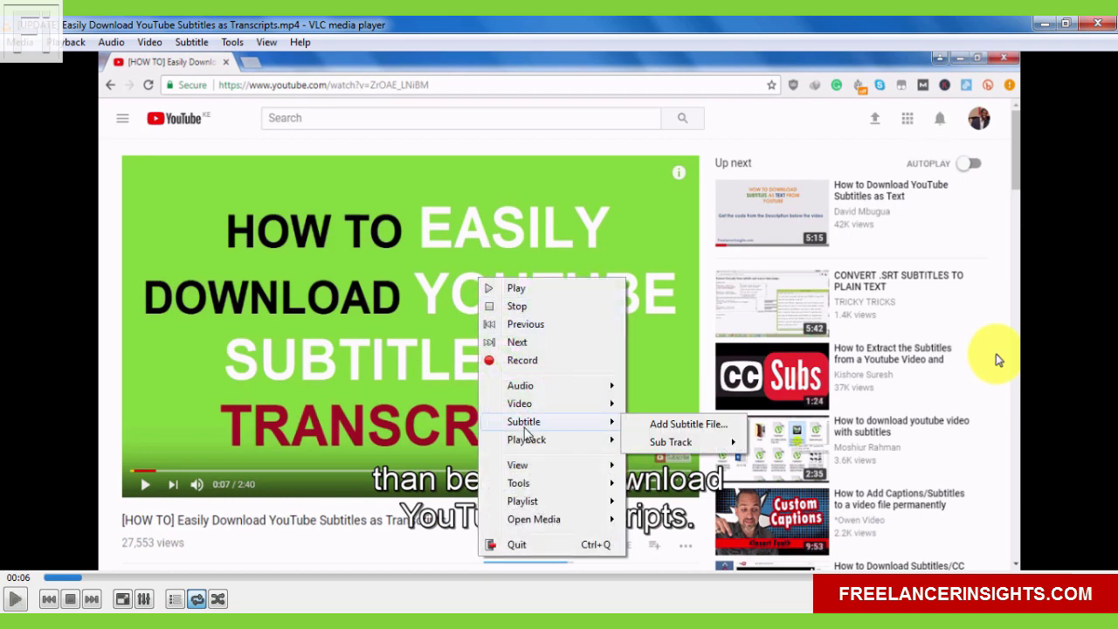
mouse_move(671, 441)
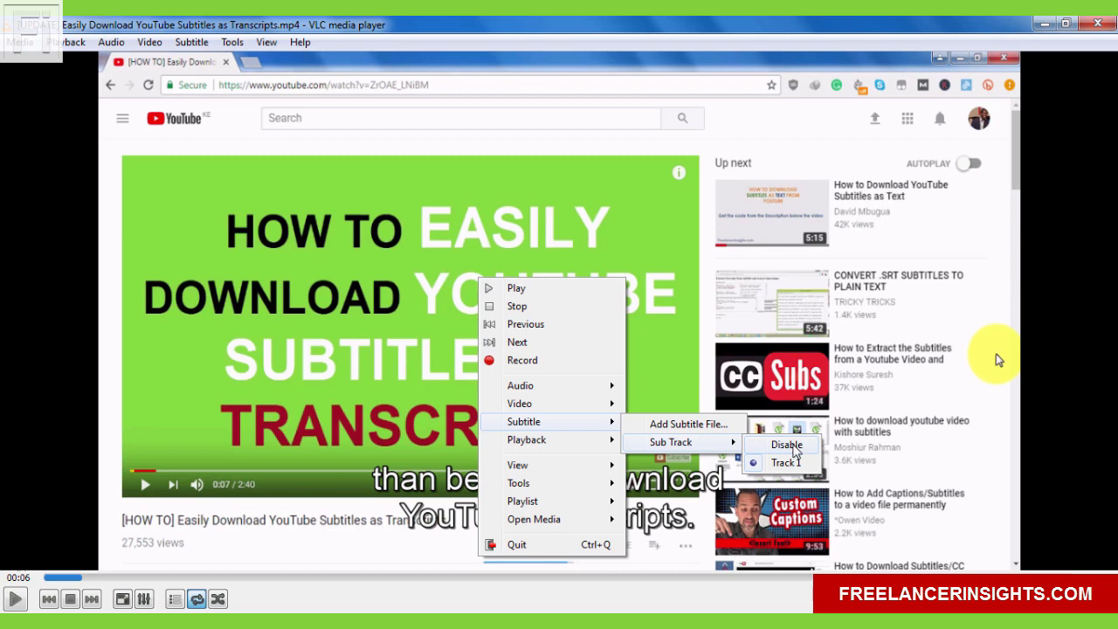
left_click(786, 444)
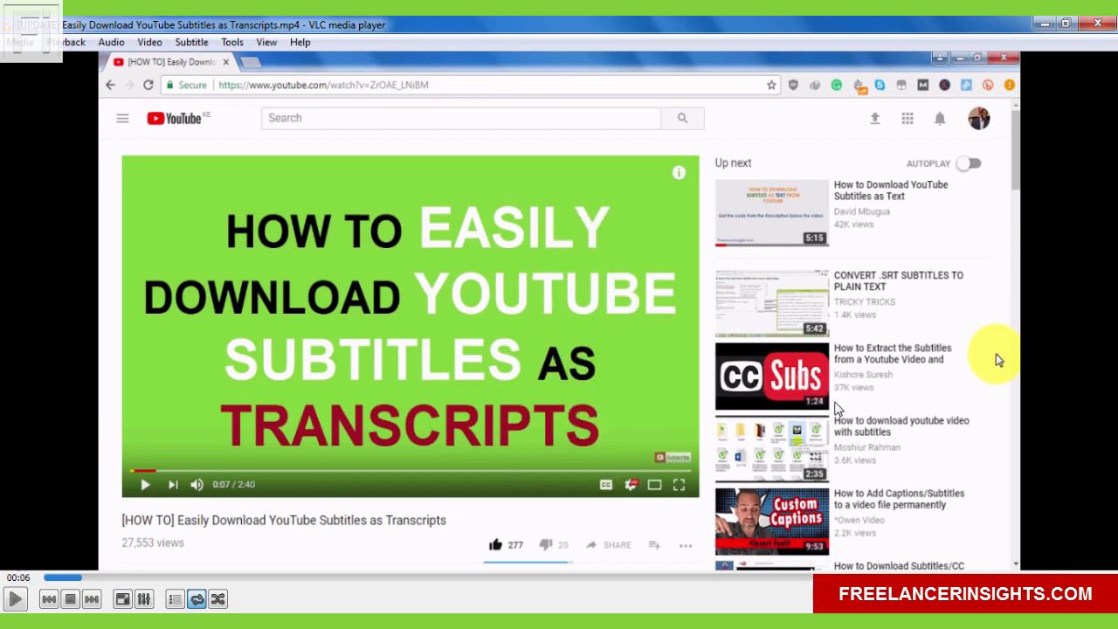
mouse_move(483, 428)
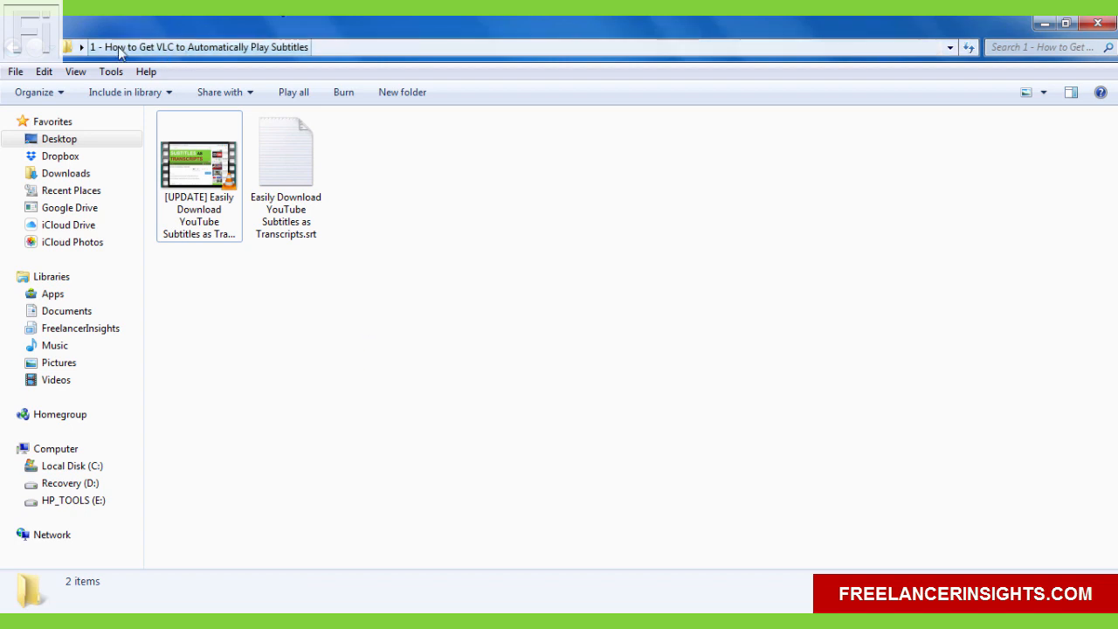
mouse_move(145, 71)
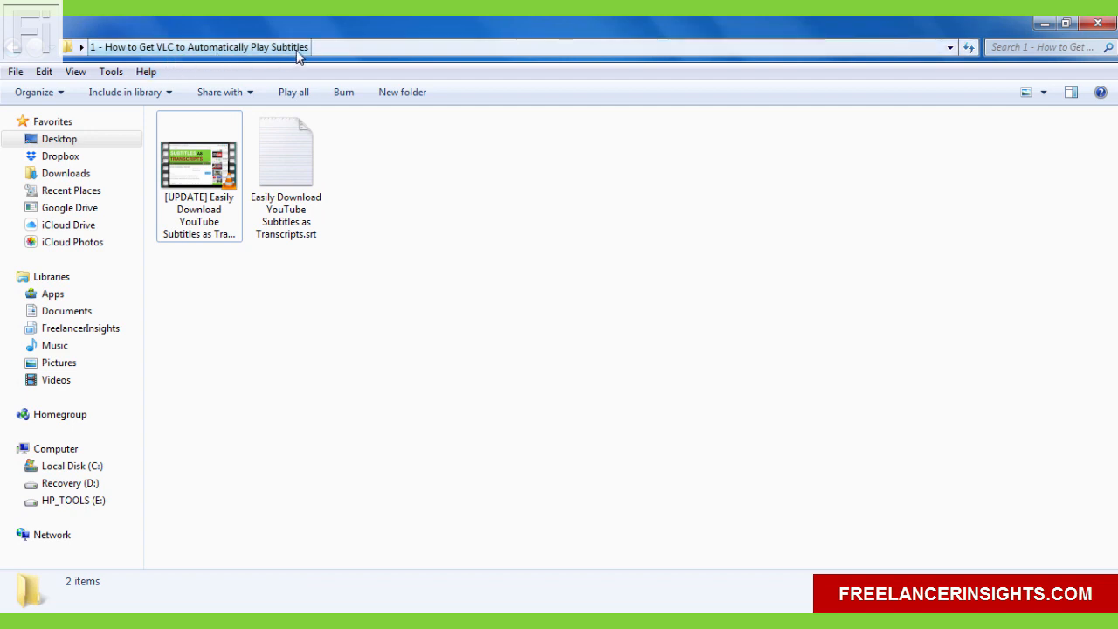
Compare the video and subtitle file names, then select the .srt file for renaming.
left_click(285, 151)
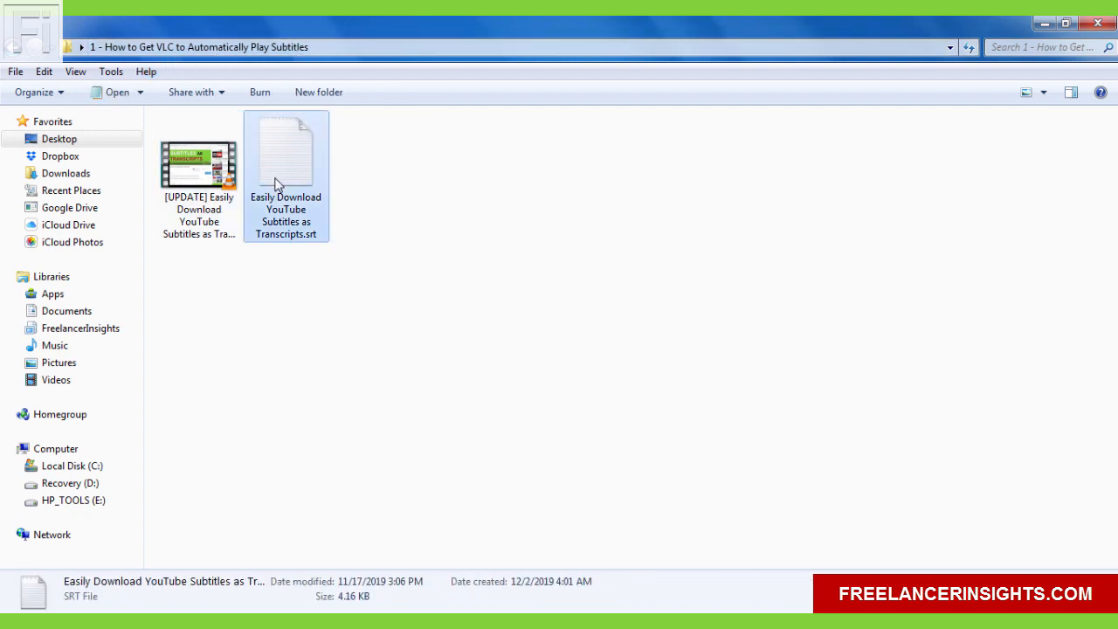
left_click(217, 302)
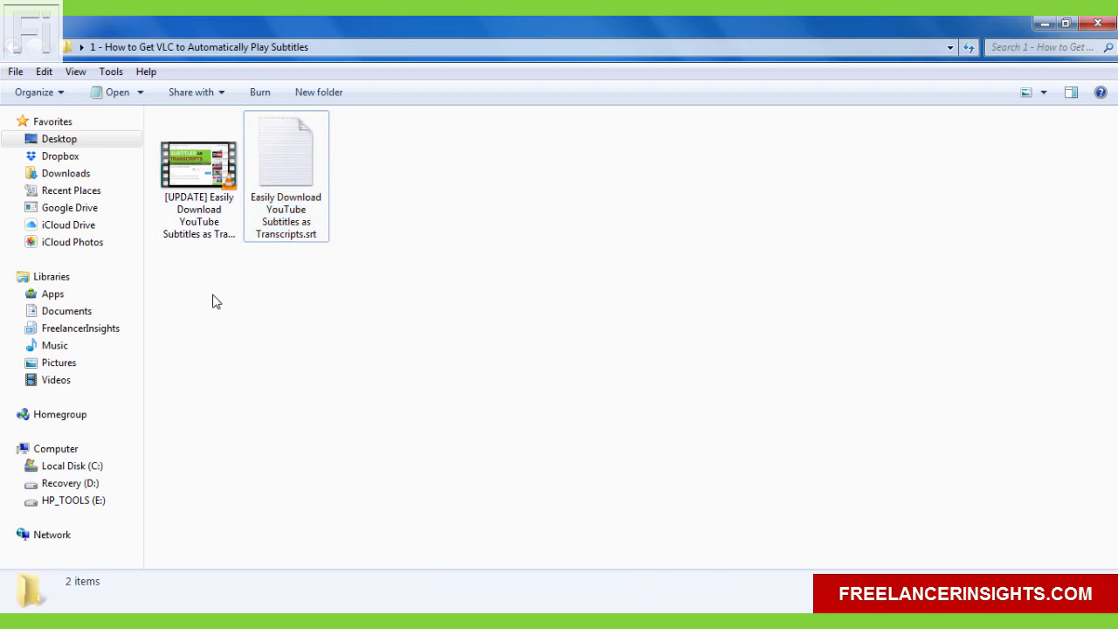
left_click(199, 153)
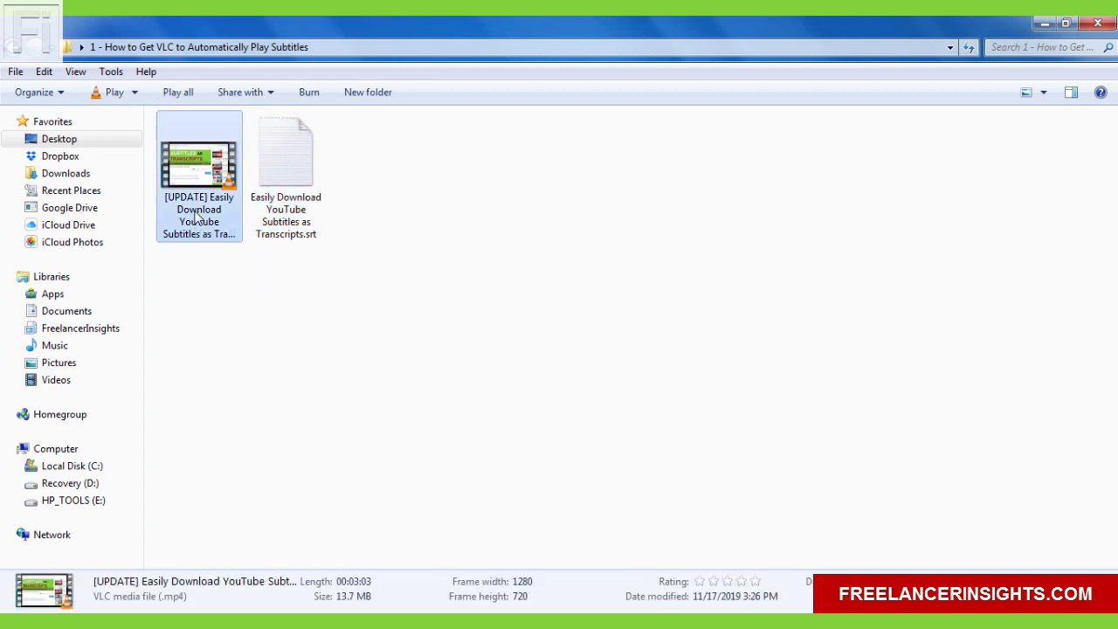
mouse_move(199, 219)
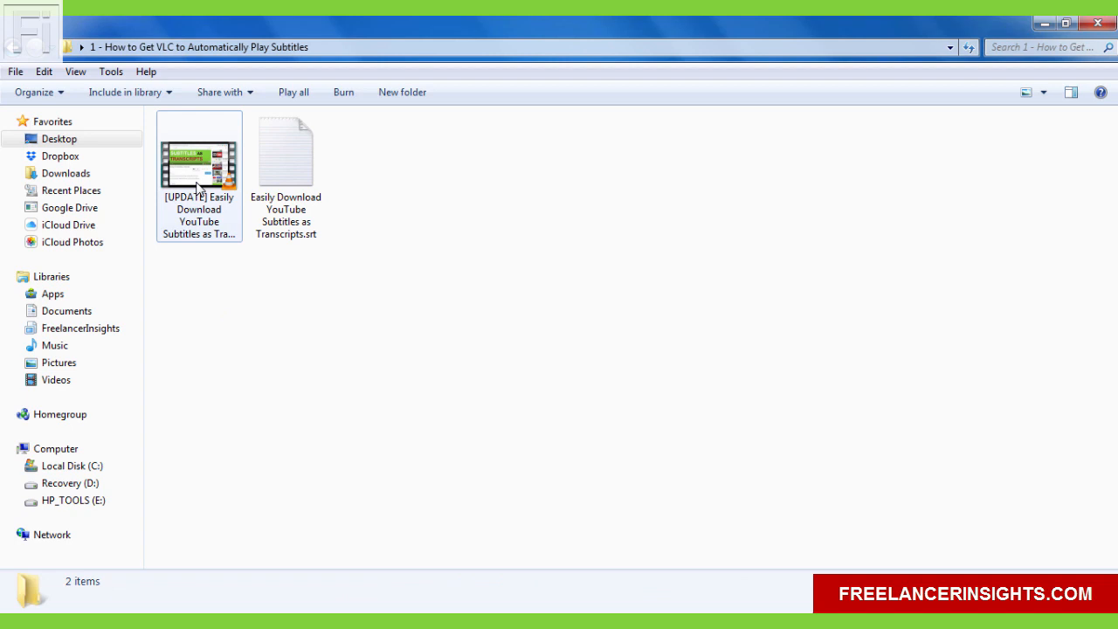
left_click(198, 174)
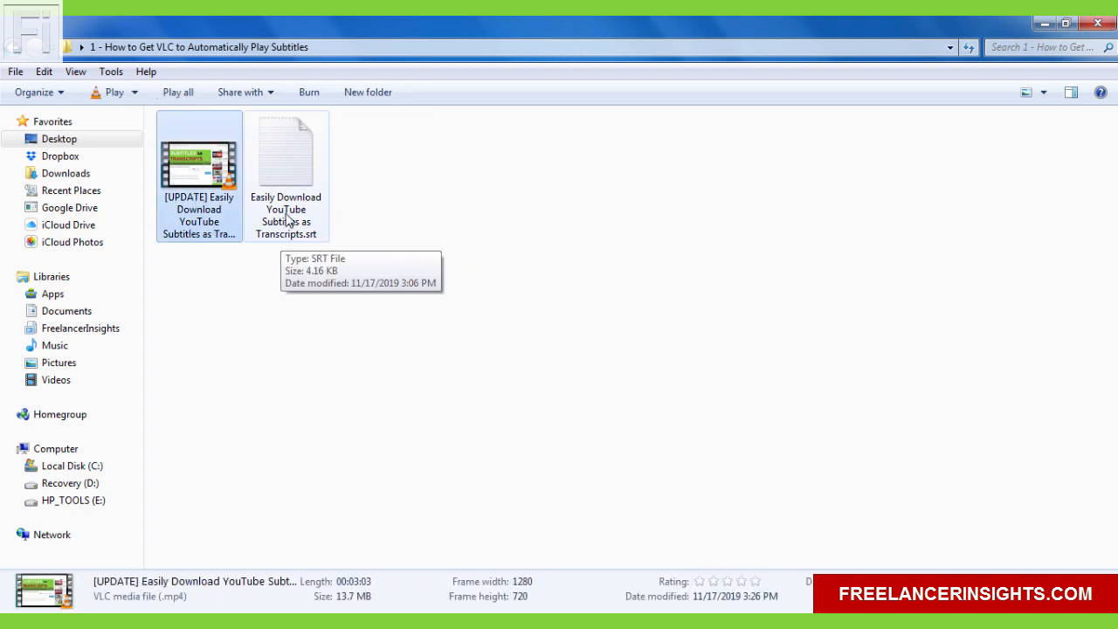
left_click(285, 152)
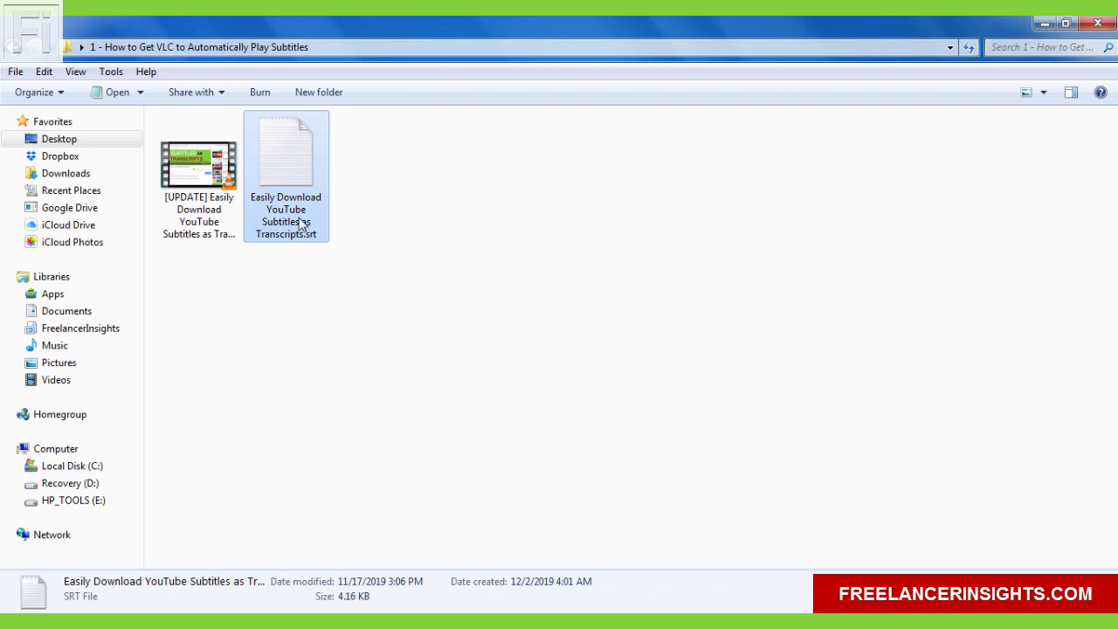
mouse_move(291, 229)
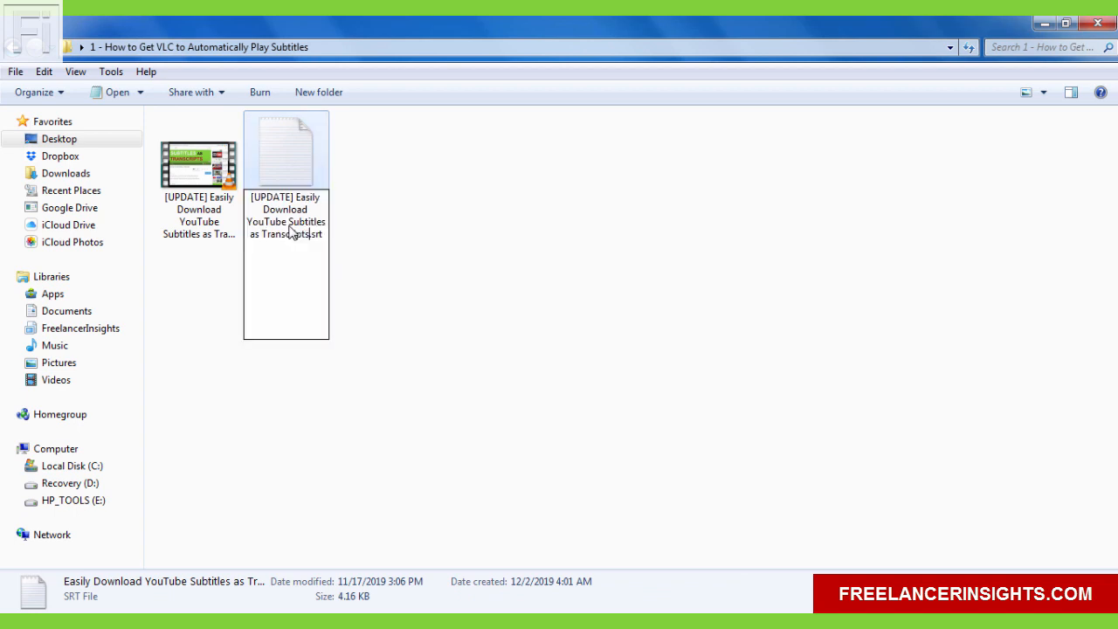
Commit the [UPDATE] name on the .srt file and reopen the MP4 in VLC.
left_click(199, 162)
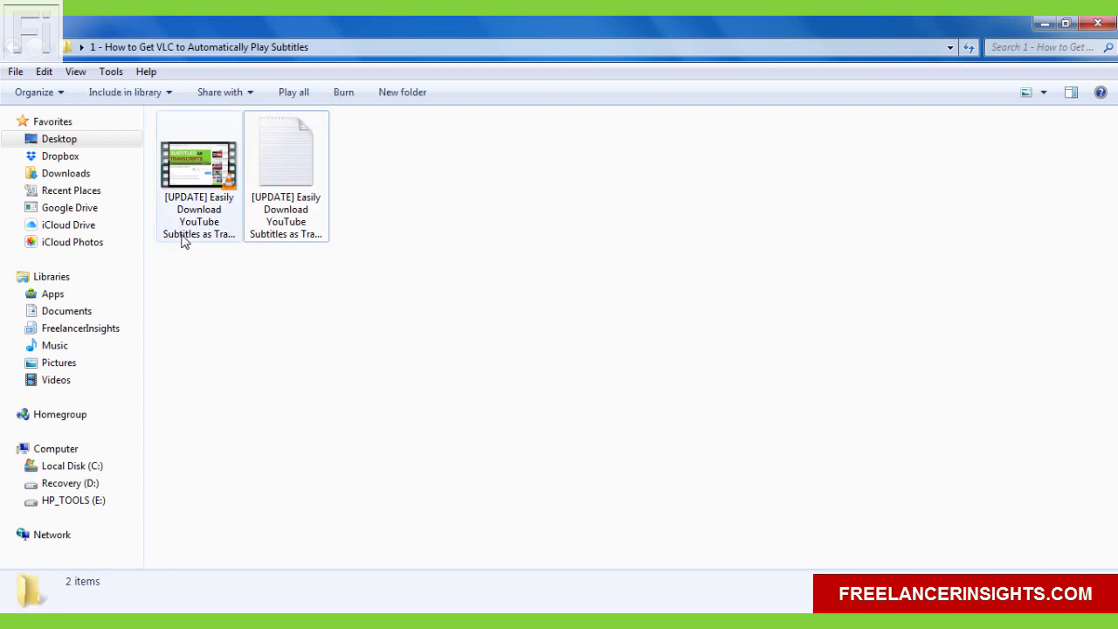
left_click(286, 153)
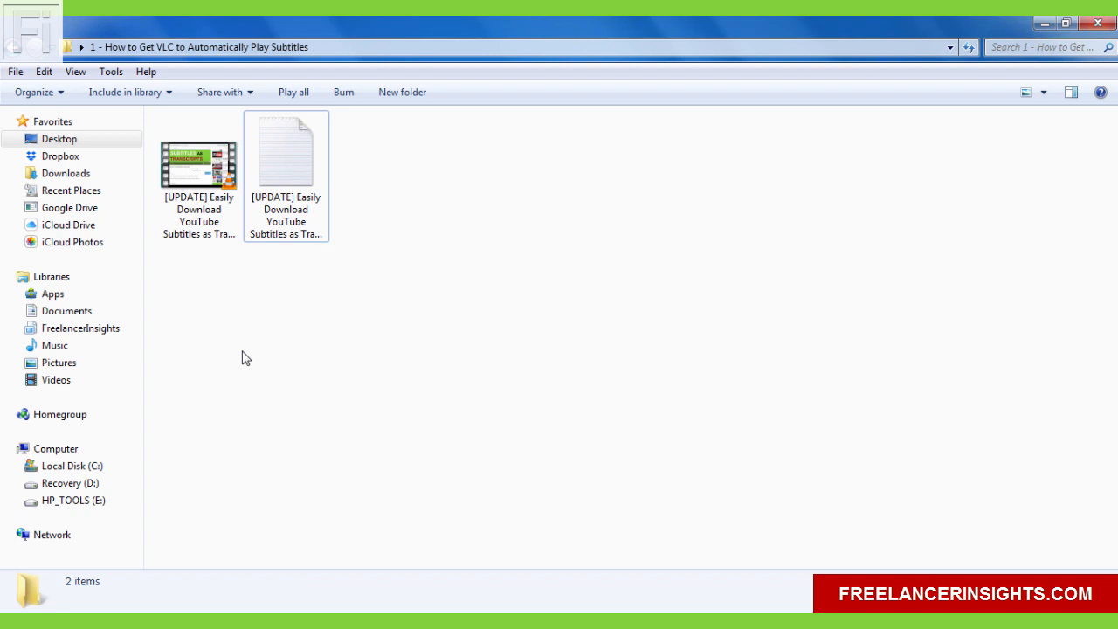
mouse_move(233, 314)
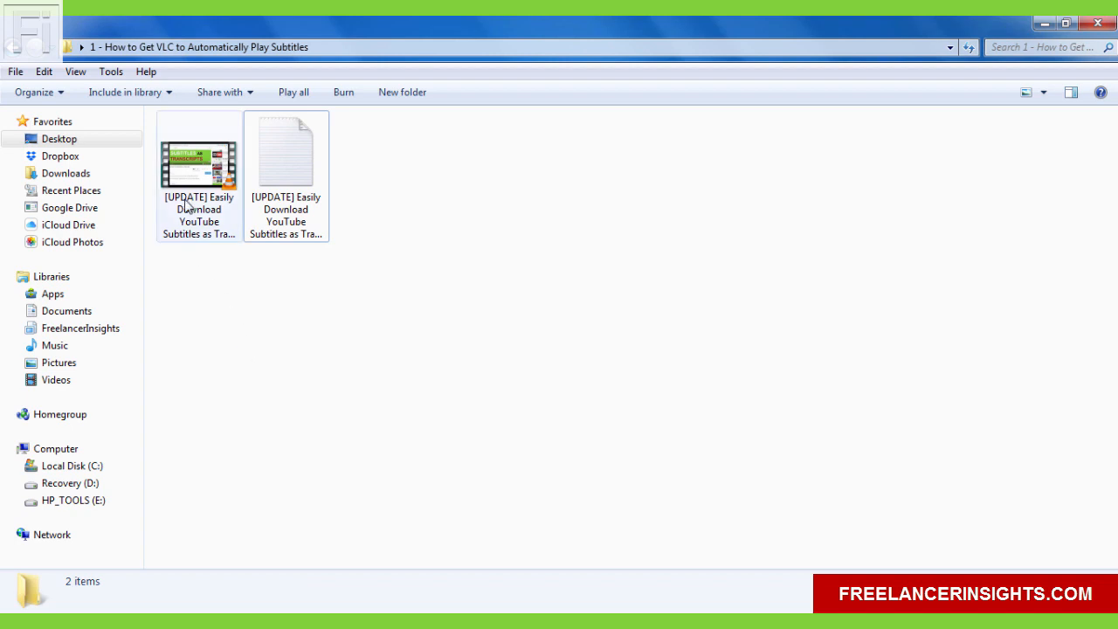
left_click(198, 166)
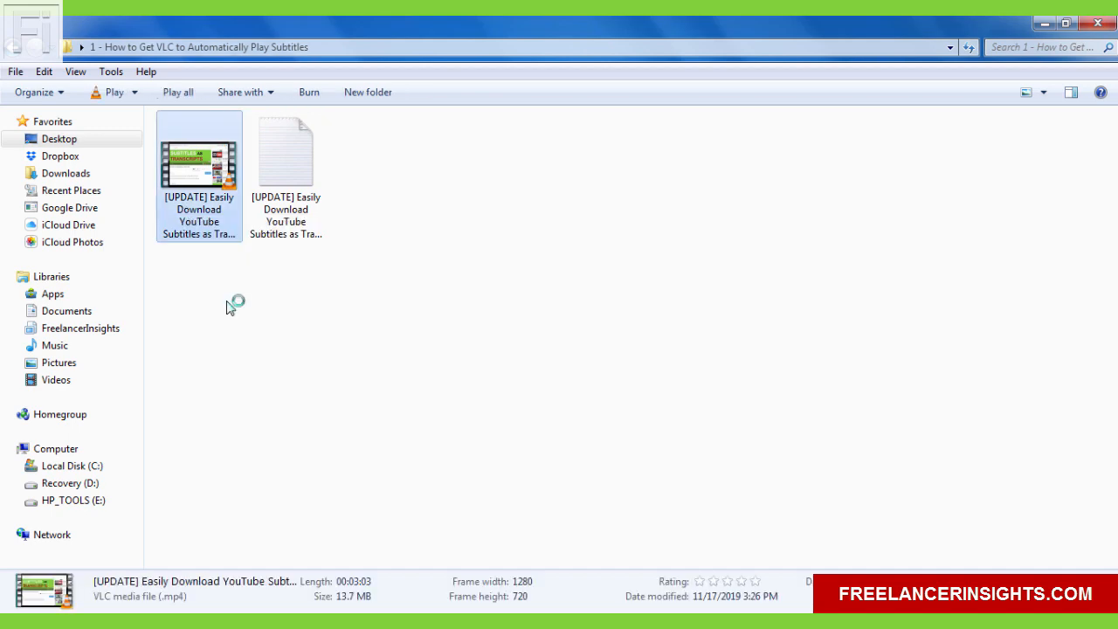
double_click(198, 161)
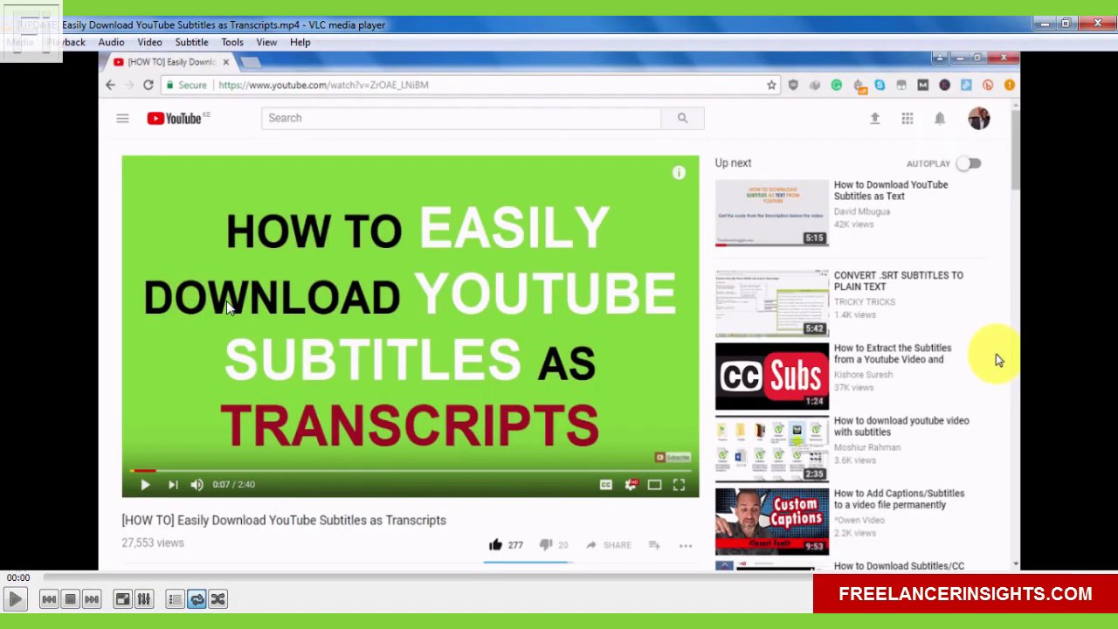
Play the reopened video with its renamed subtitles loaded automatically.
left_click(15, 598)
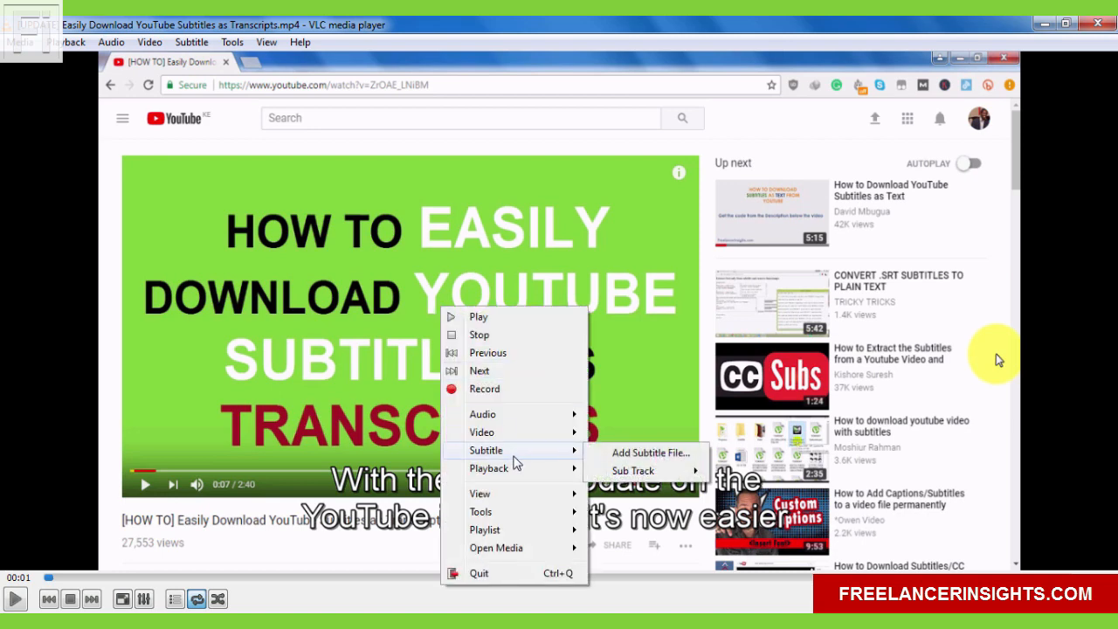
mouse_move(646, 452)
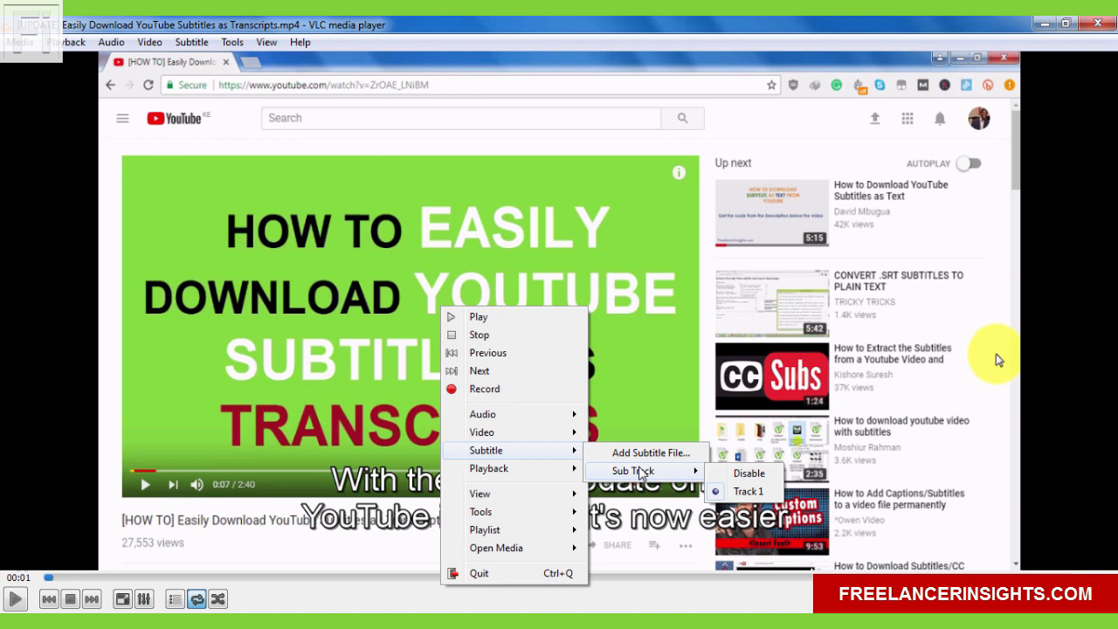
mouse_move(702, 380)
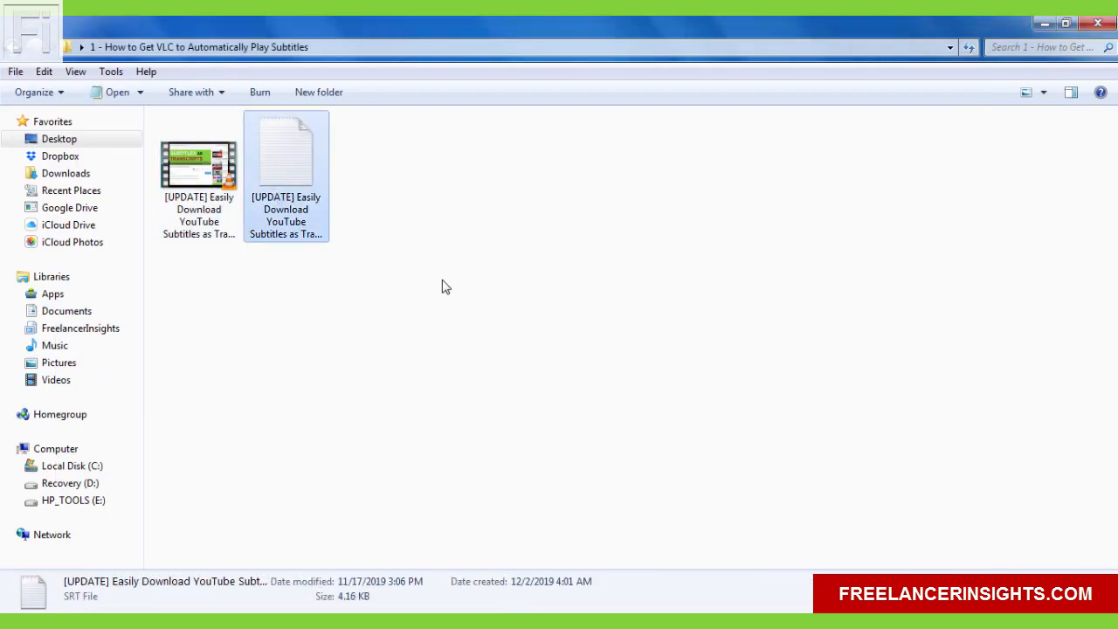
Select the renamed subtitle file, then switch back to the VLC player from the taskbar.
left_click(198, 166)
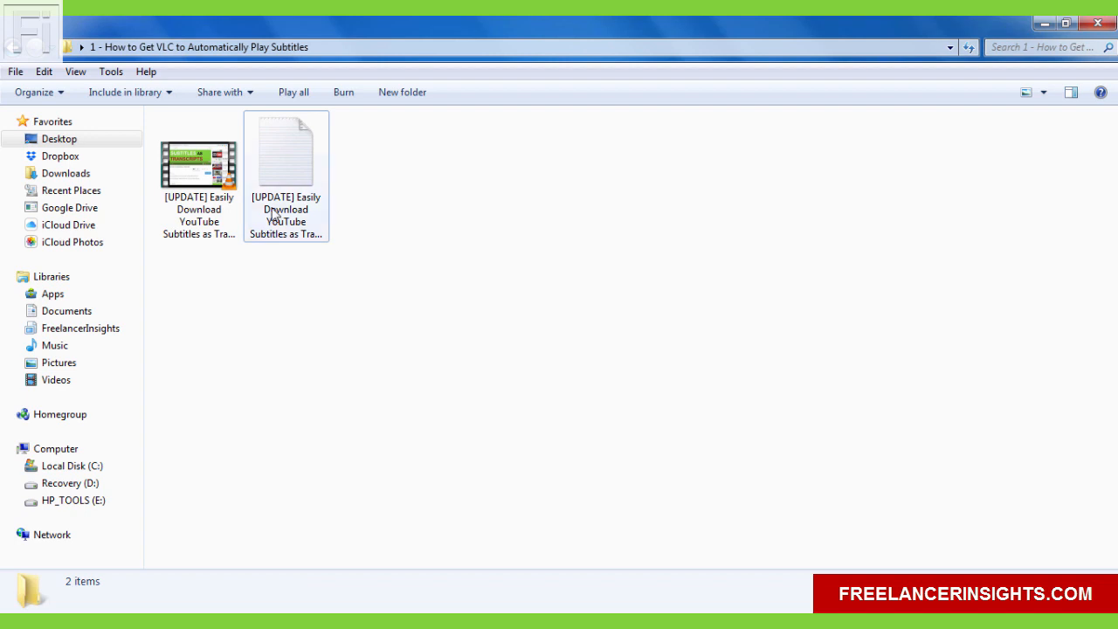
left_click(198, 175)
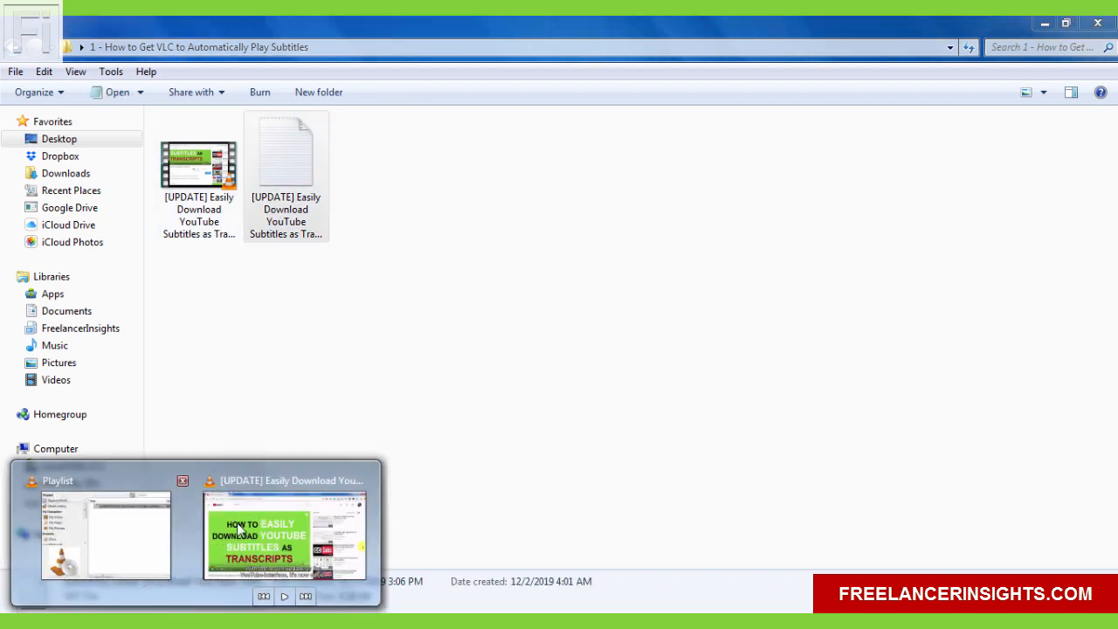
left_click(285, 535)
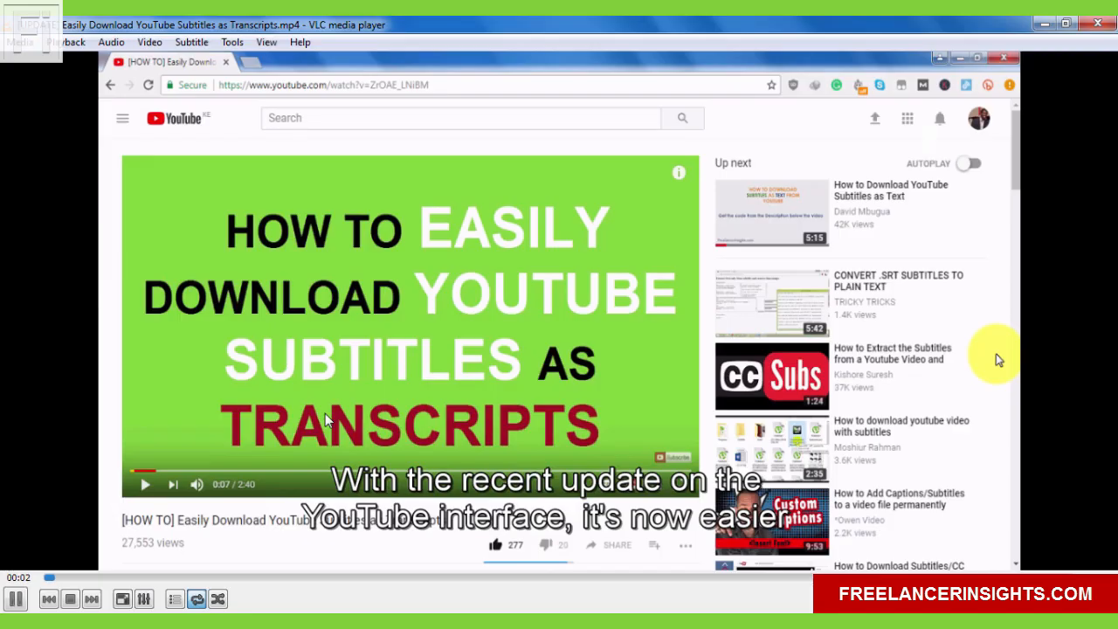
Pause the subtitled video at two seconds.
left_click(15, 598)
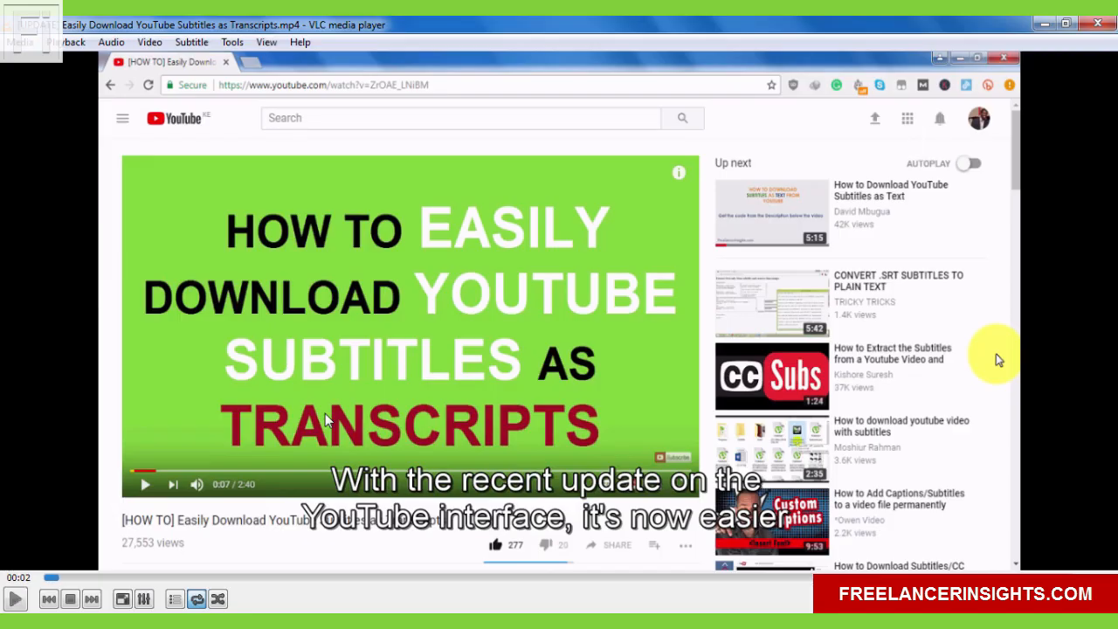
mouse_move(695, 225)
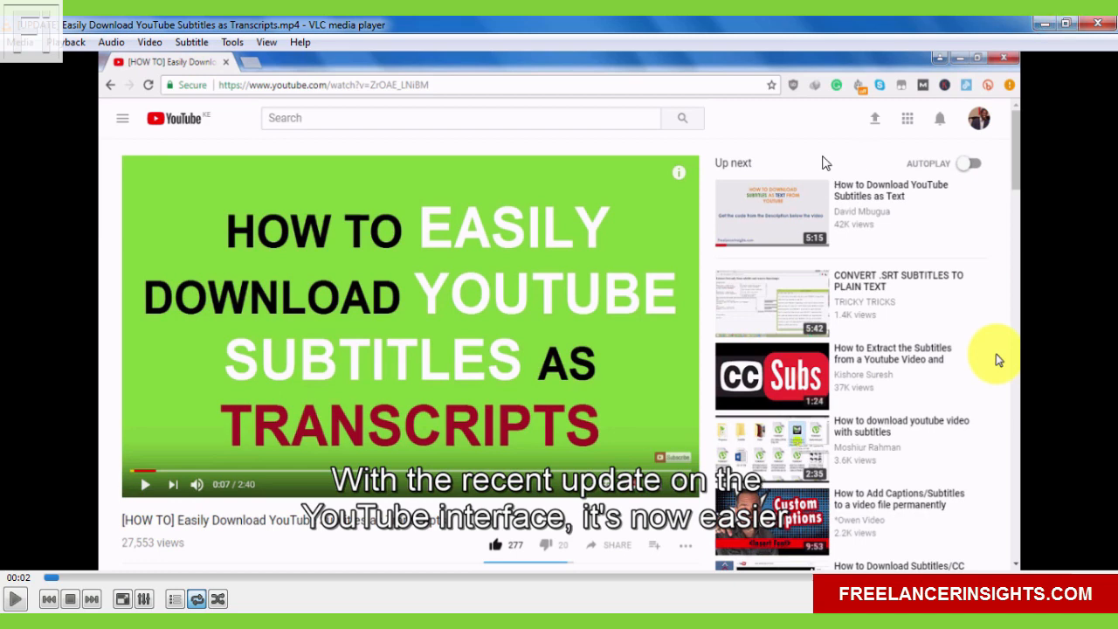
mouse_move(602, 295)
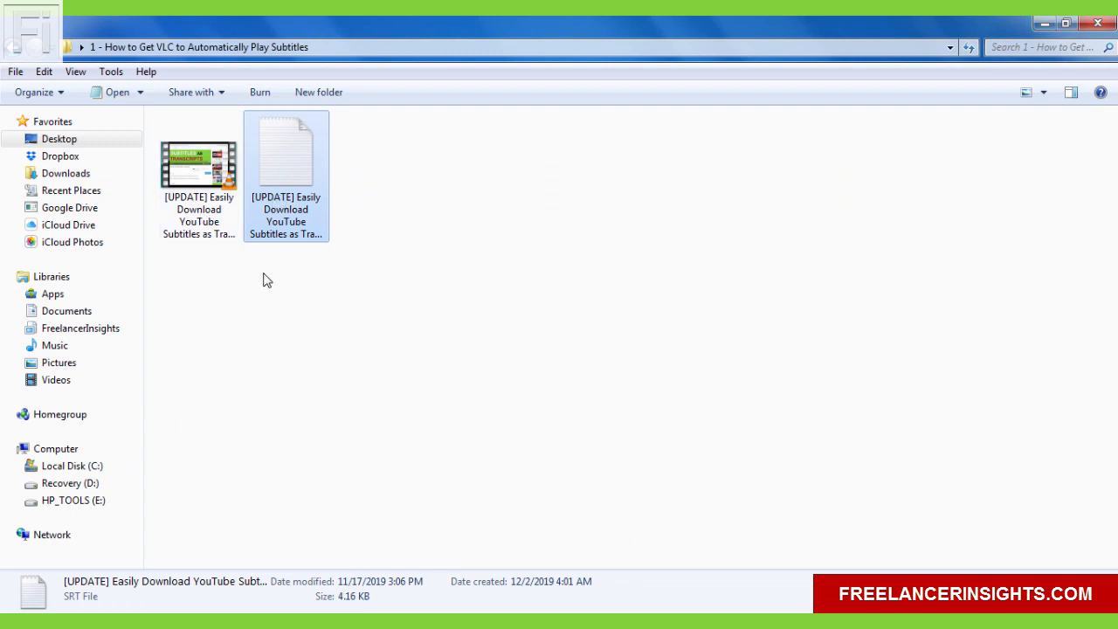
left_click(220, 322)
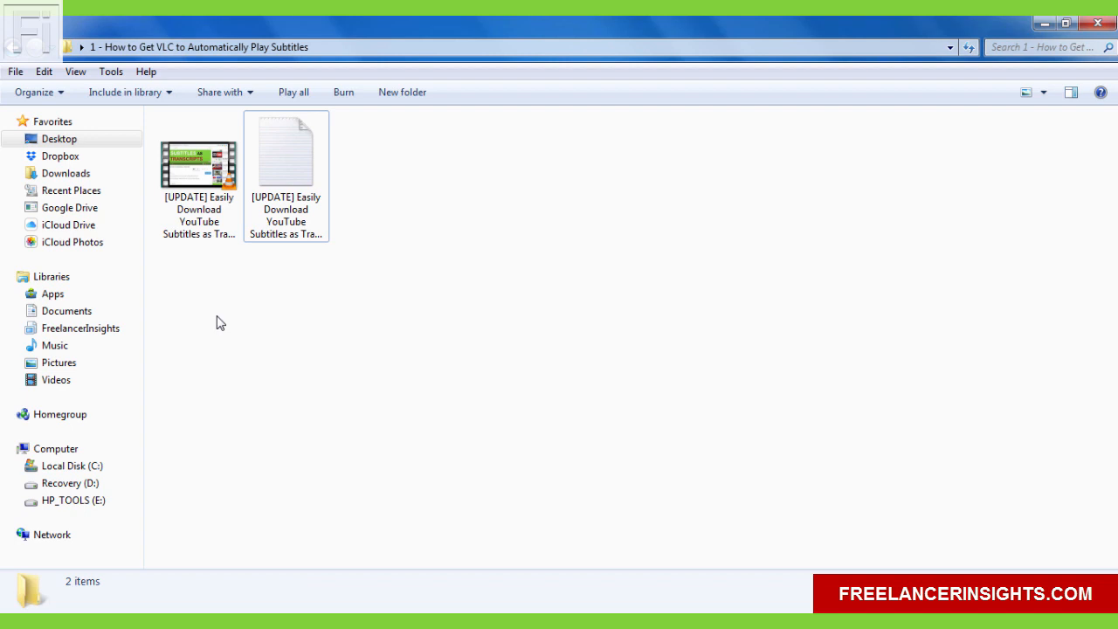
mouse_move(475, 399)
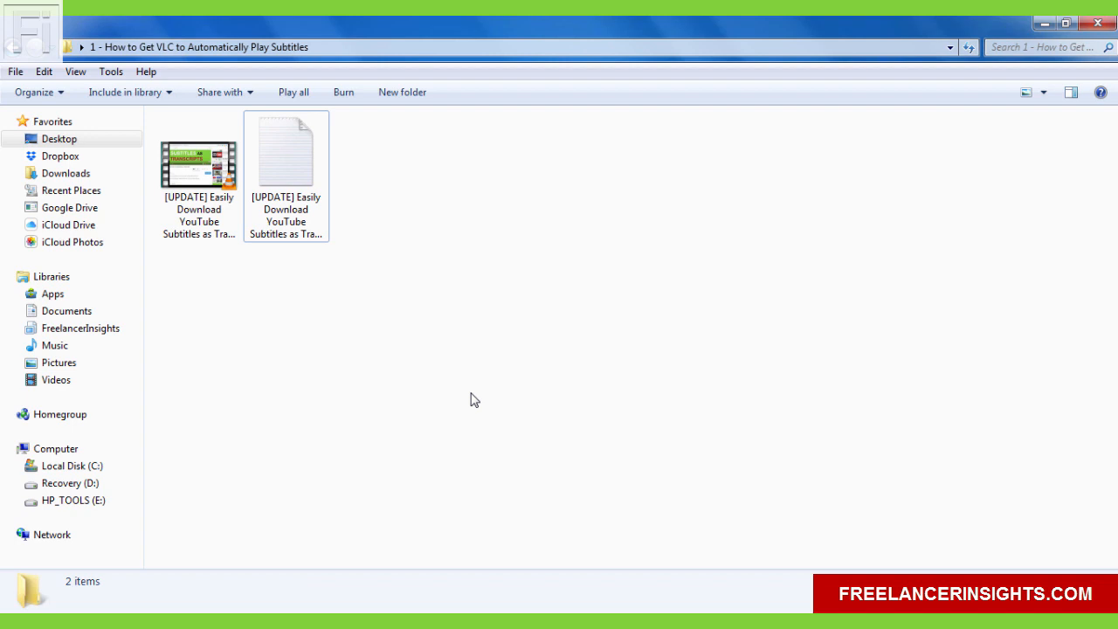